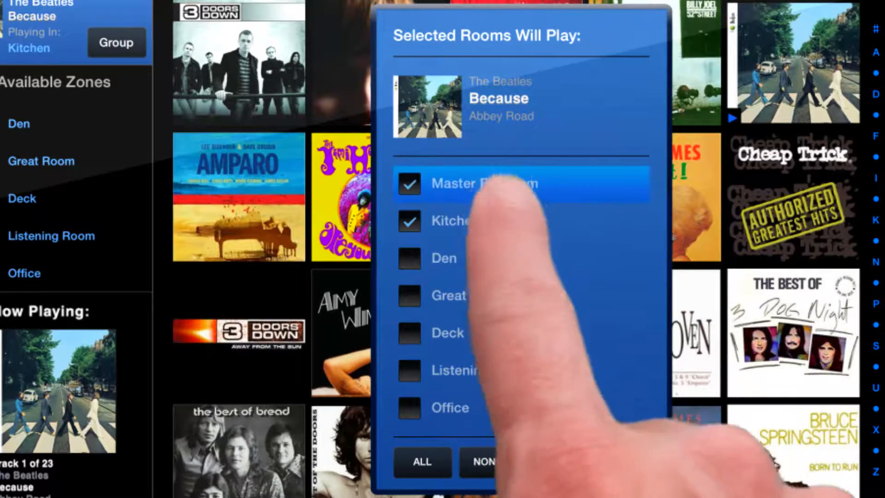
Add Great Room to the group so Because plays in Master Bedroom, Kitchen and Great Room.
left_click(409, 295)
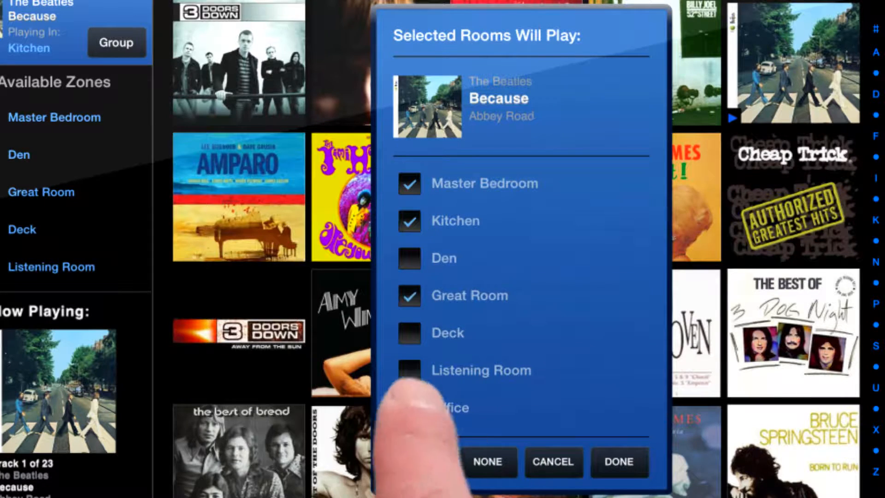
left_click(618, 461)
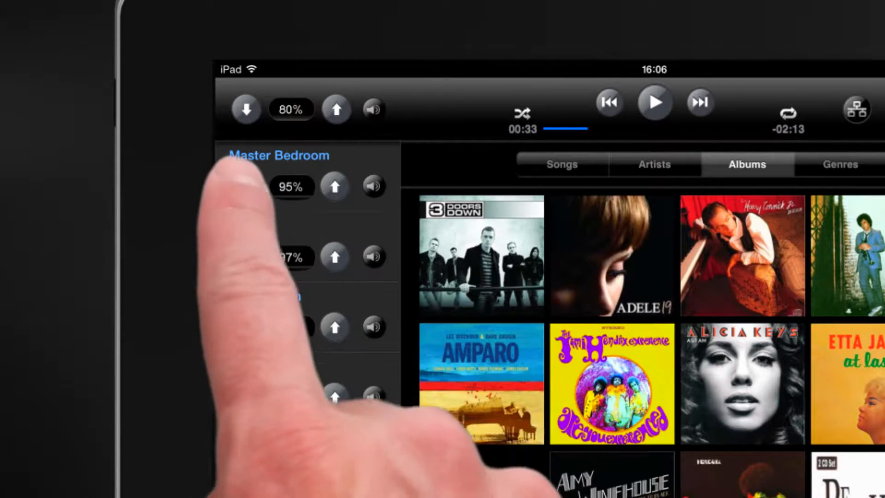
Adjust the volume panel so the grouped rooms' overall level reads 42%.
left_click(246, 186)
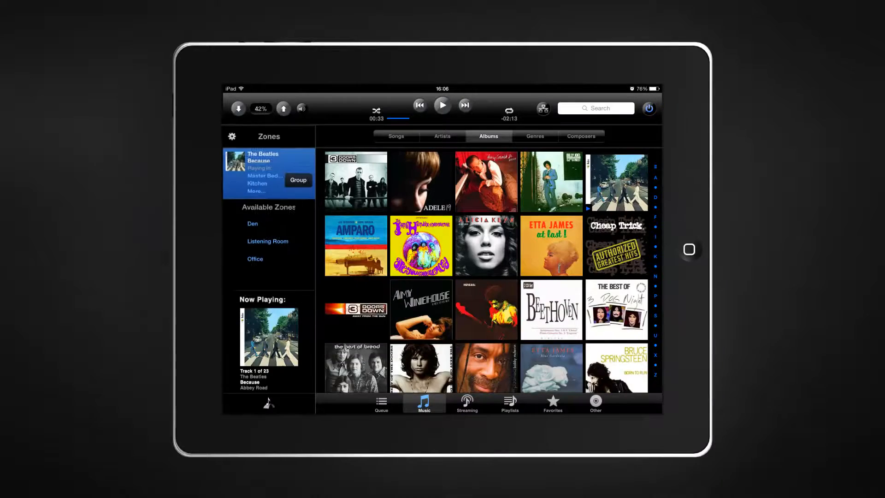
Choose an album cover from the iTunes Albums library to start it in the Kitchen.
left_click(468, 403)
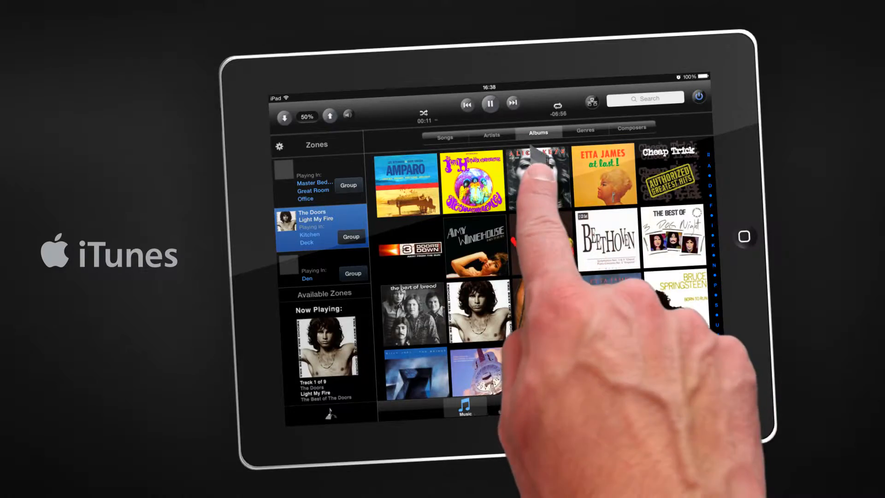
left_click(537, 181)
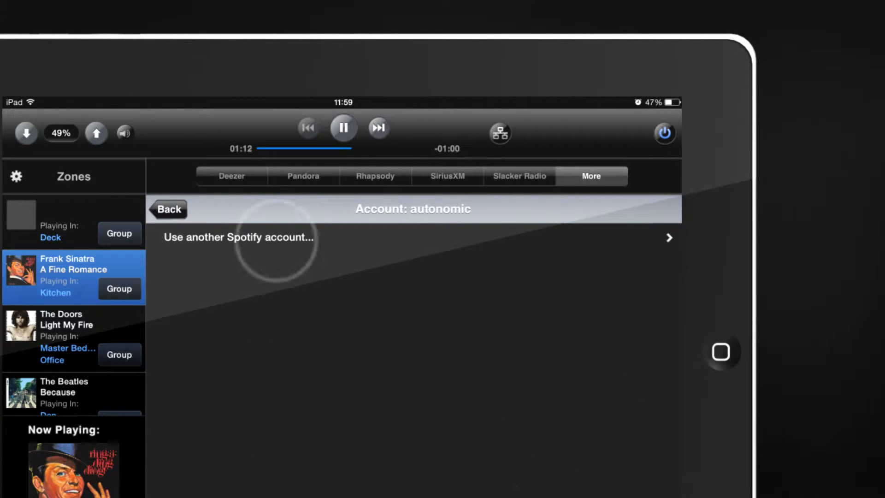
Sign in to Spotify with another existing account, confirming 'I have an account' and entering the password.
left_click(238, 237)
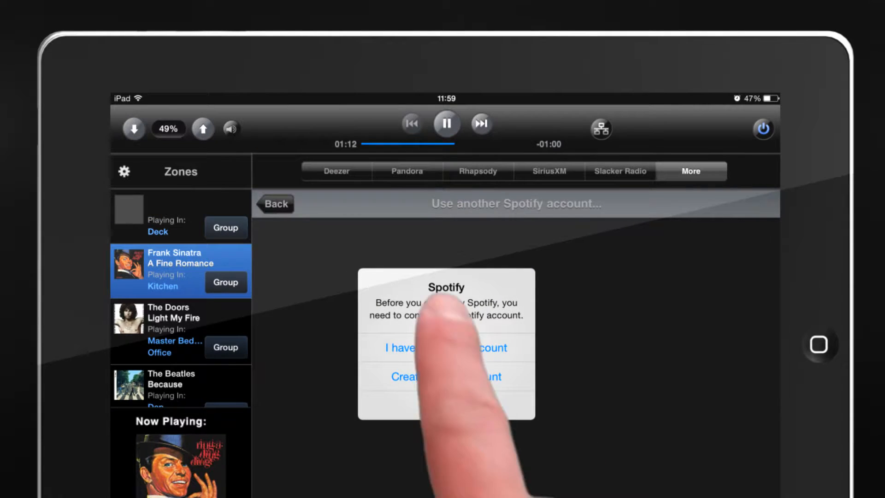
left_click(446, 347)
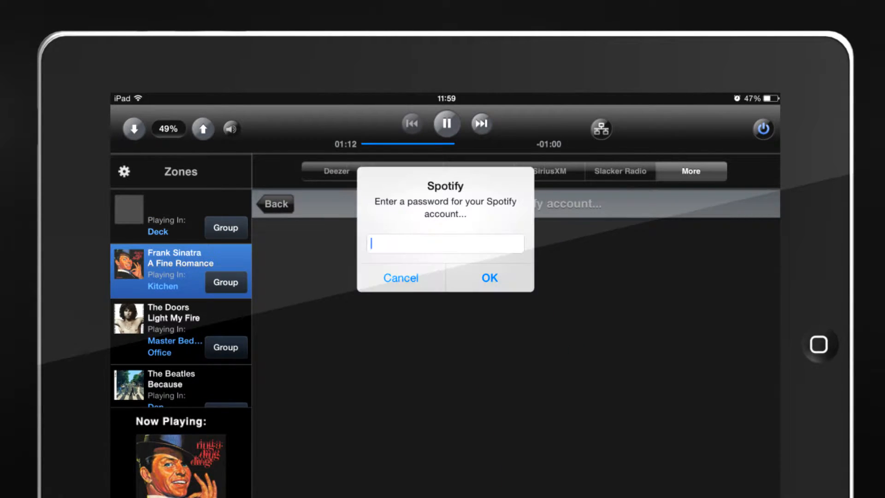
left_click(400, 277)
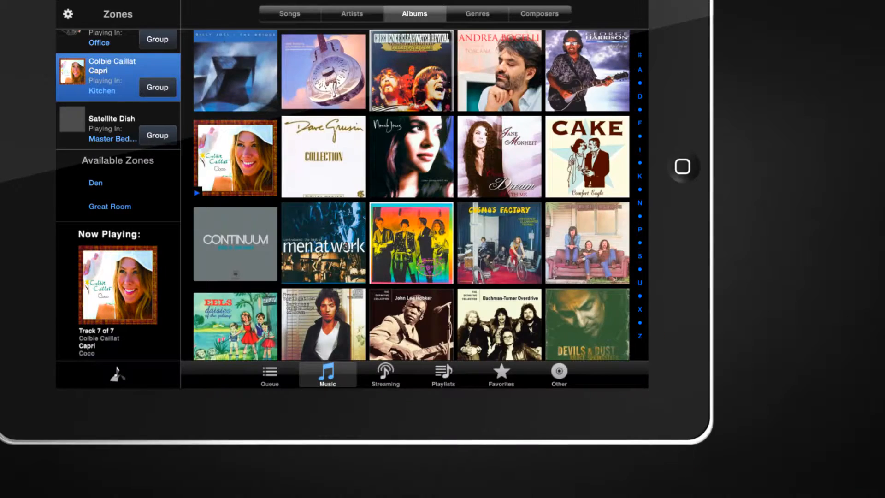
View the Kitchen's seven-song queue ending on Capri, then switch to the saved Playlists list.
left_click(269, 374)
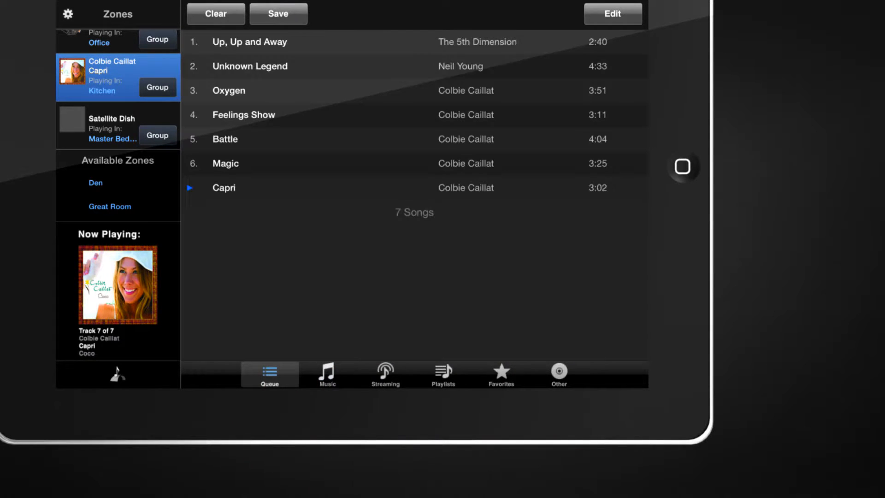
left_click(278, 14)
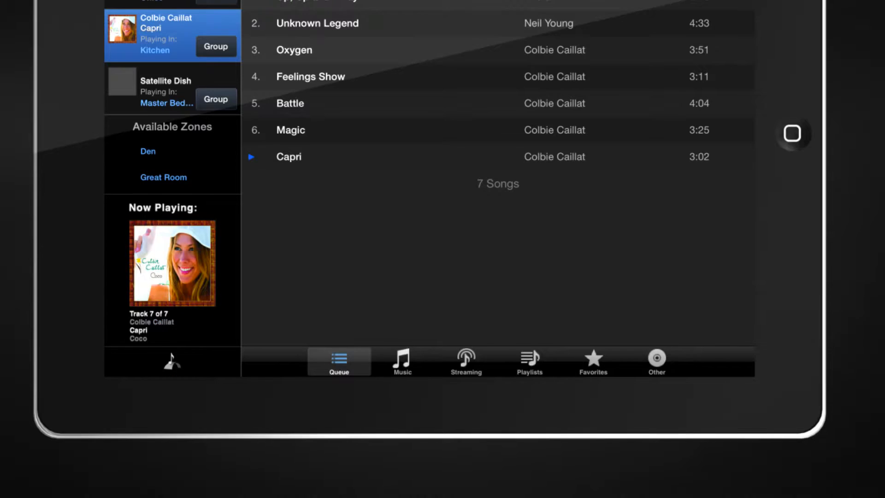
left_click(529, 361)
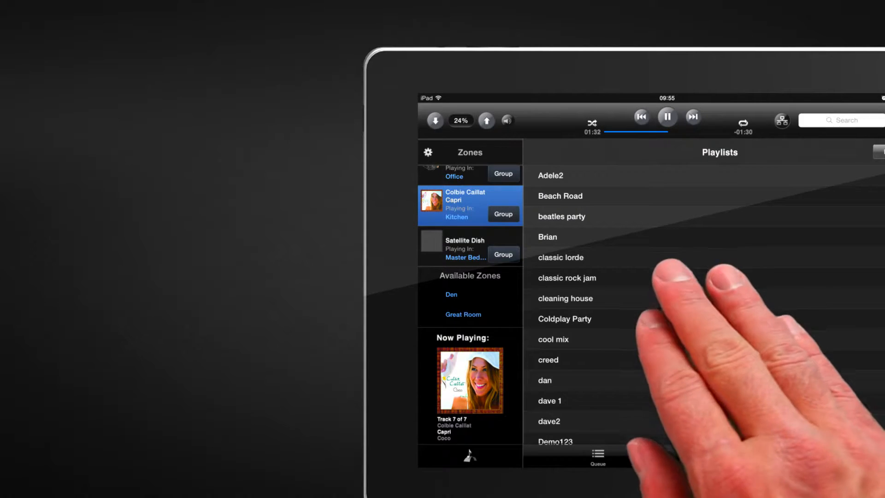
Enter playlist editing and bring up the Modify Playlist delete-or-rename choices for one playlist.
scroll("down", 3)
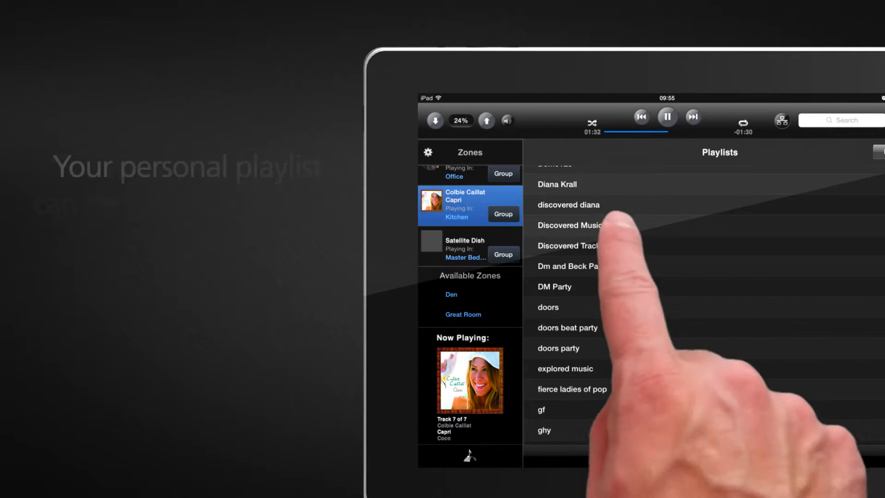
left_click(569, 245)
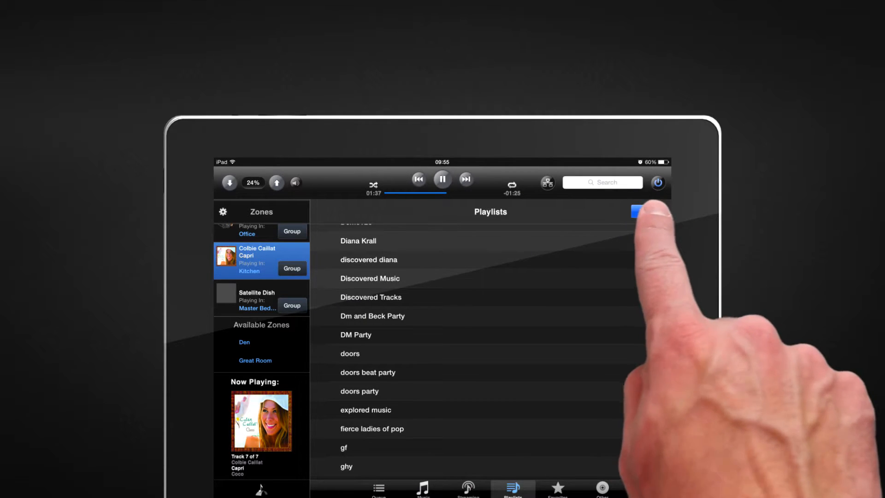
left_click(633, 211)
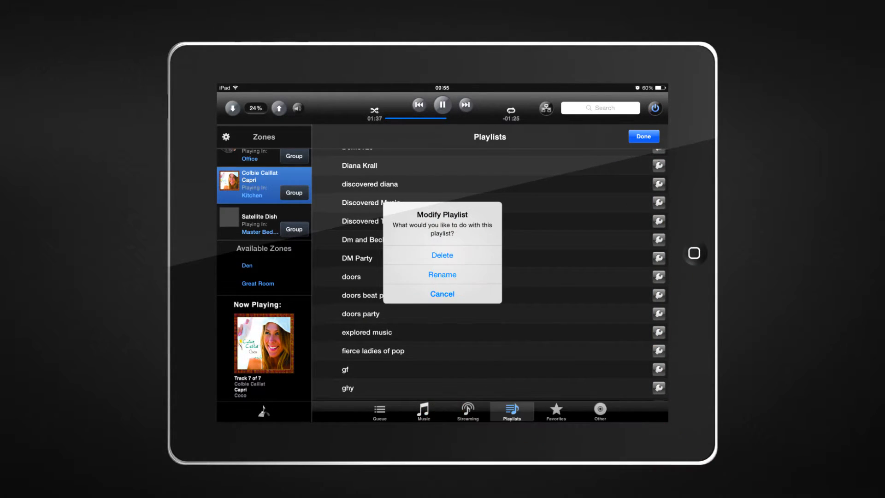
left_click(442, 254)
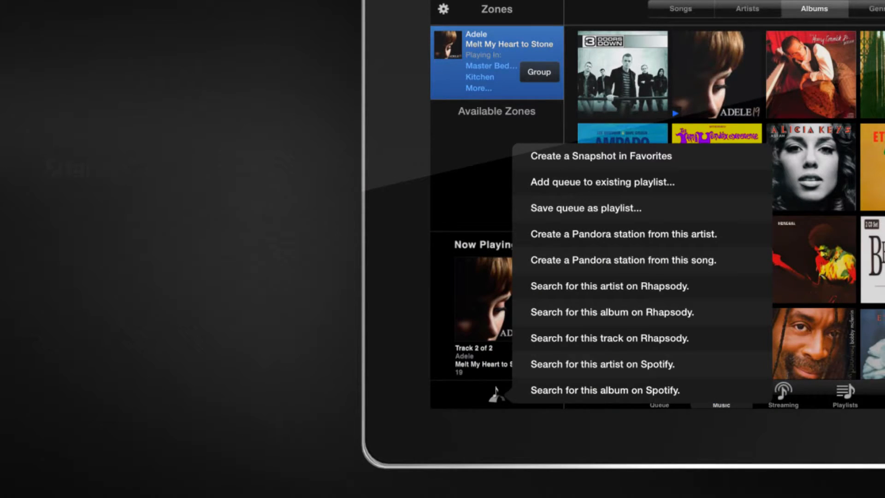
Create a snapshot of the Adele playback in Favorites and name the new favorite.
left_click(602, 156)
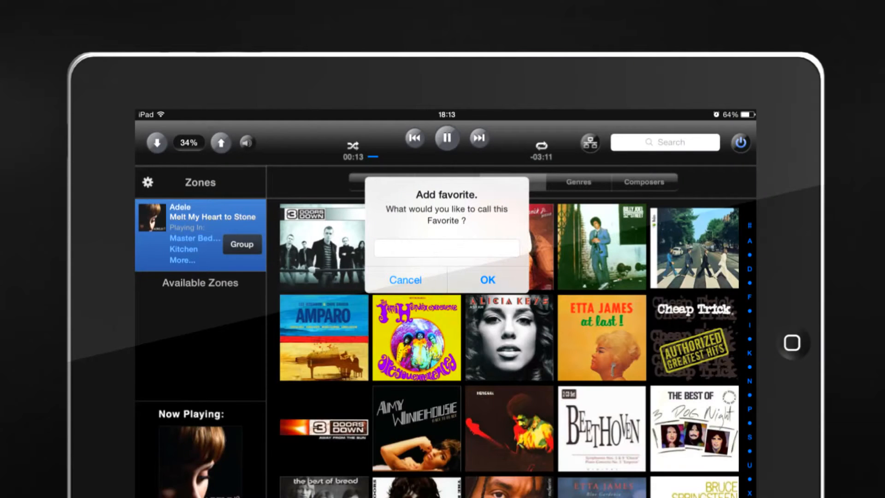
left_click(487, 280)
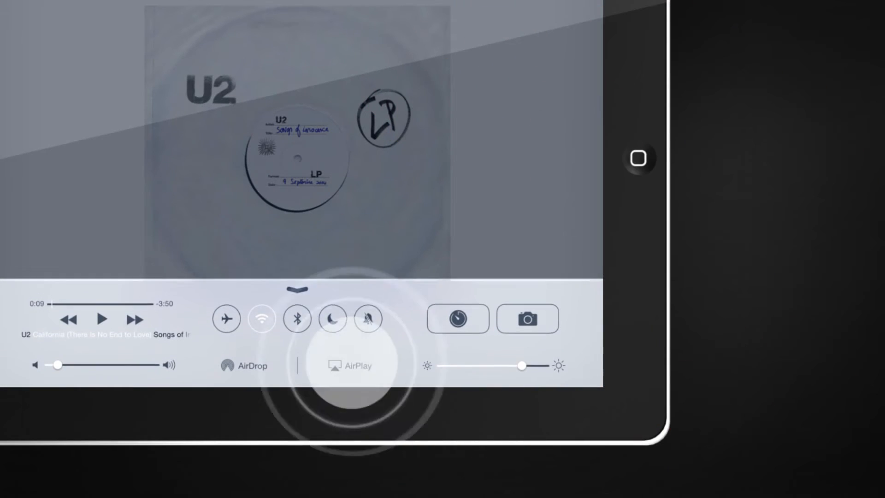
Route the iPad's playing U2 track to an AirPlay speaker from Control Center.
left_click(349, 365)
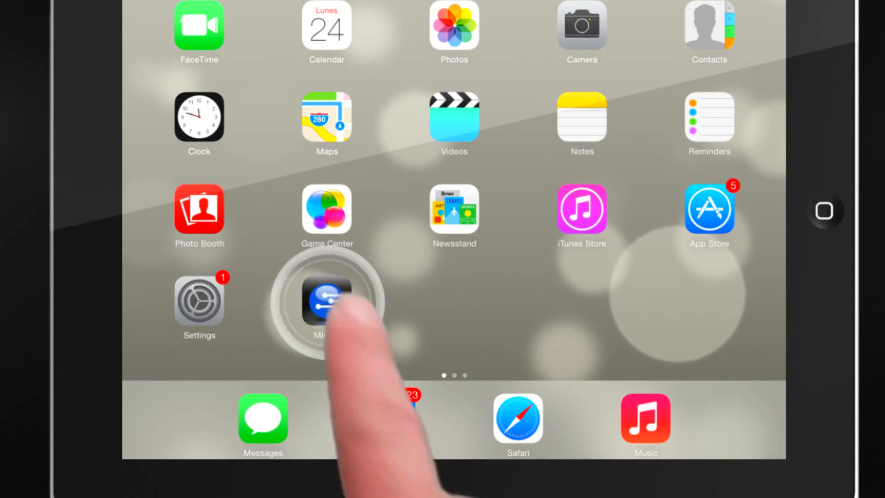
Relaunch Mirage and show Other Devices: CD Player, Cablebox and Satellite Dish.
left_click(326, 305)
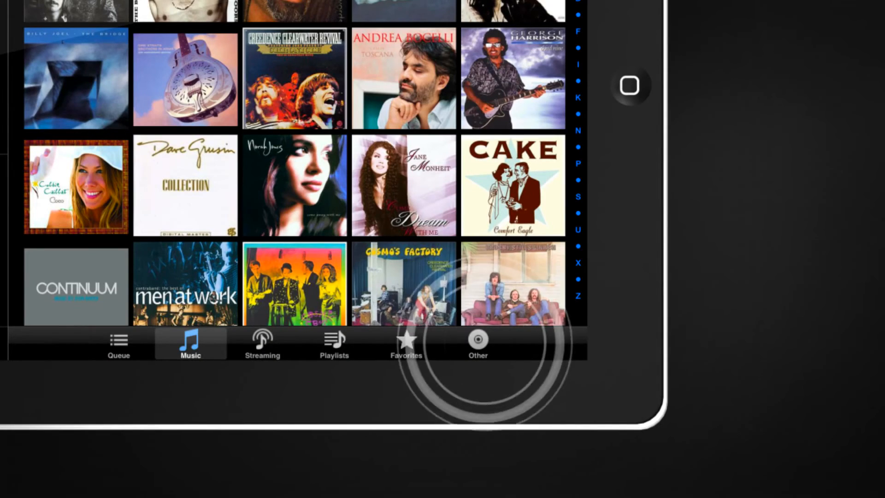
left_click(477, 343)
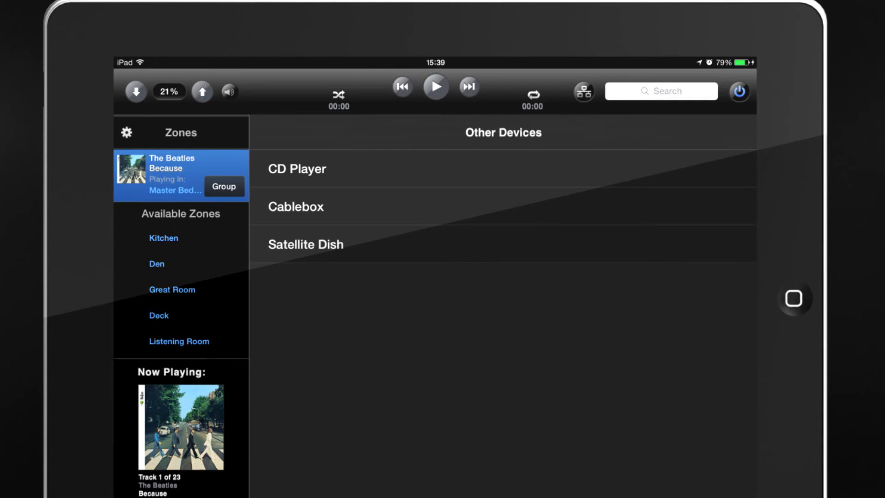